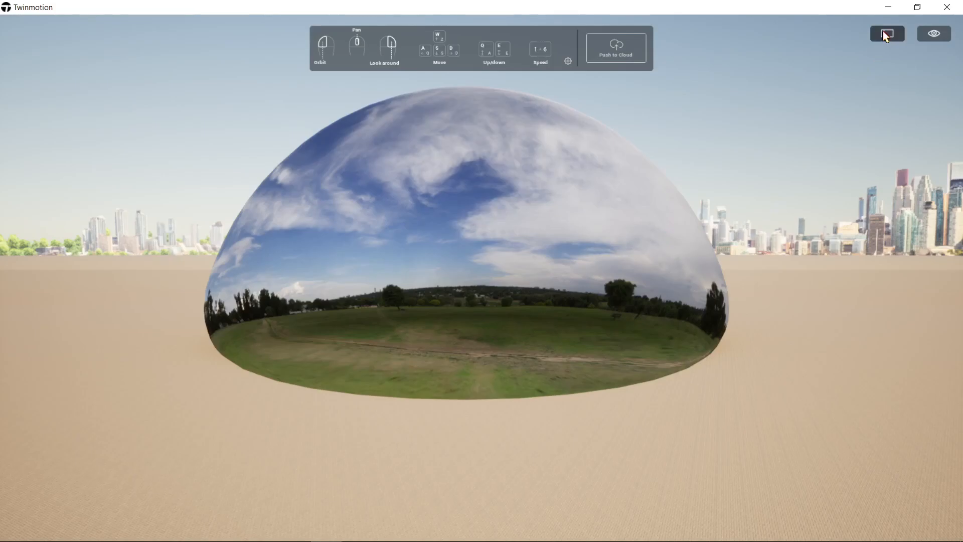
Step: Leave fullscreen and list the Lighting environment types, with Backdrop HDRI current
click(887, 33)
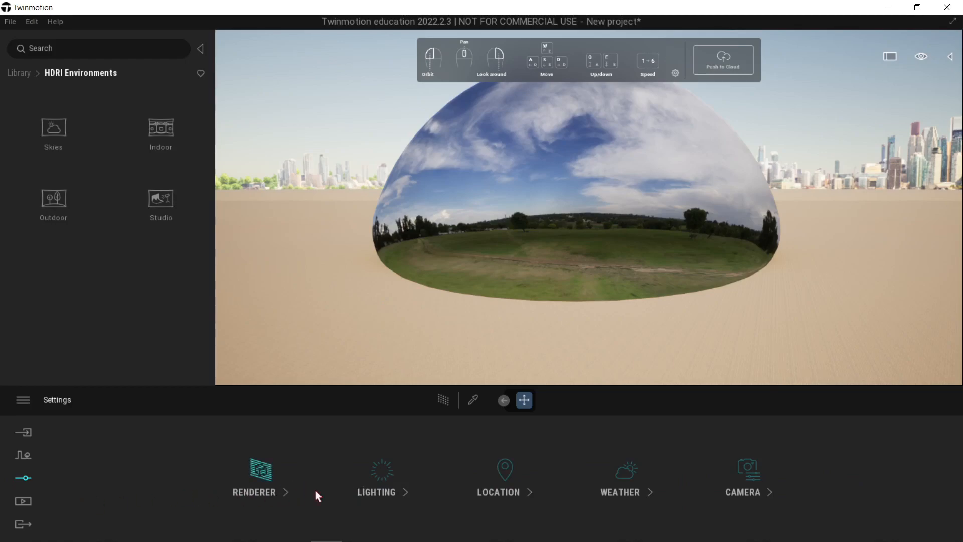
click(377, 492)
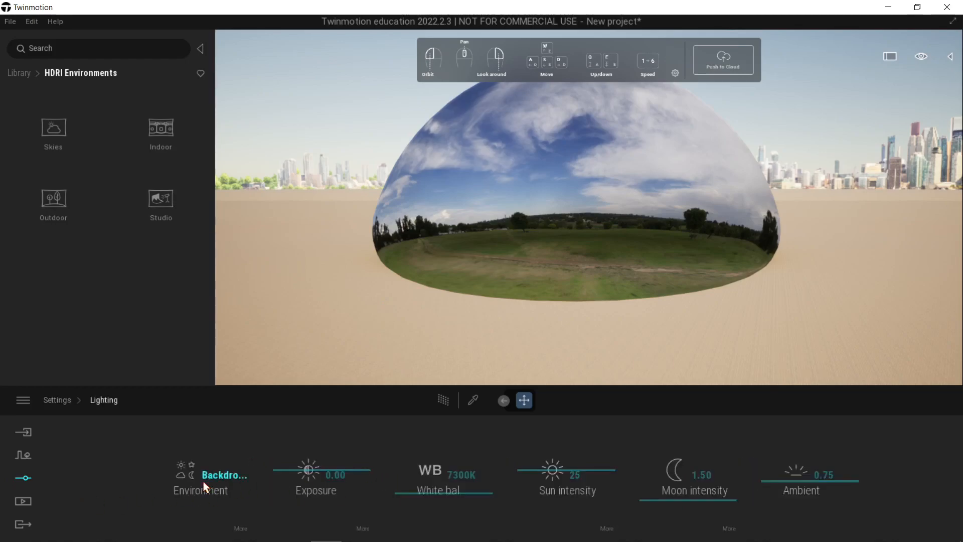
click(223, 476)
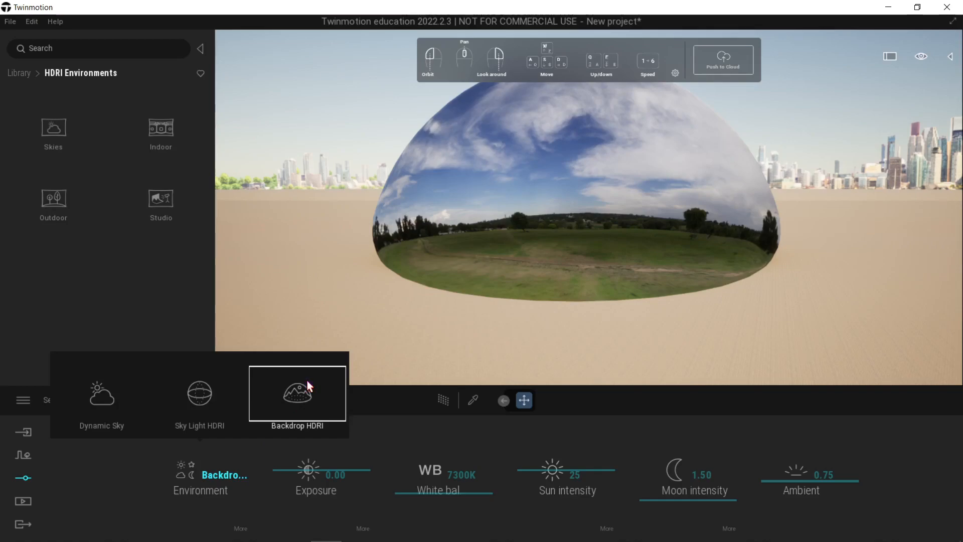
Step: Keep Backdrop HDRI and browse Library > HDRI Environments > Outdoor
click(297, 393)
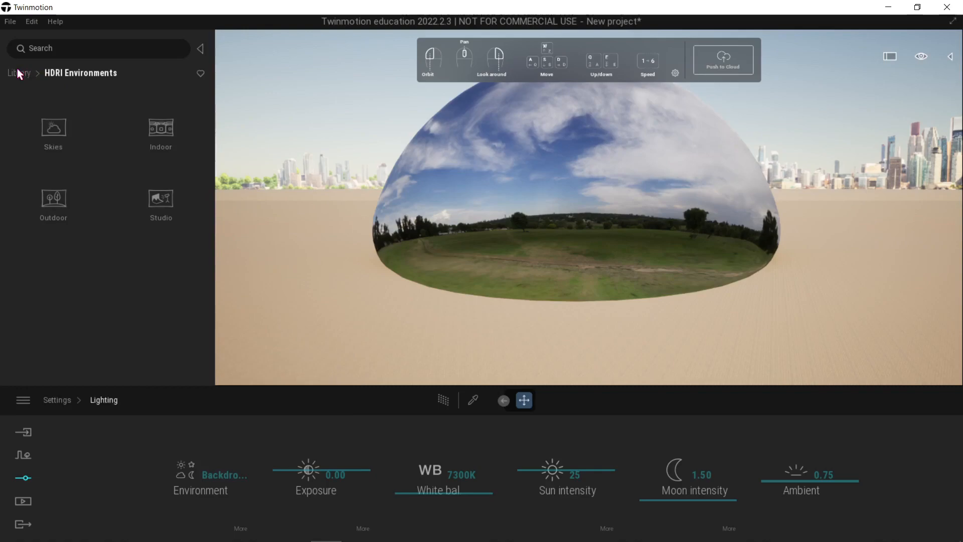
click(16, 73)
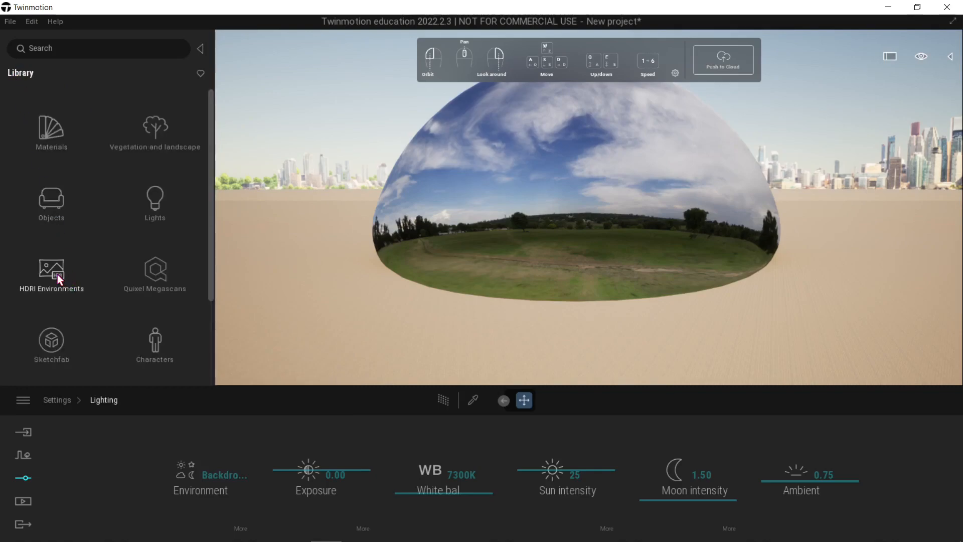
click(51, 273)
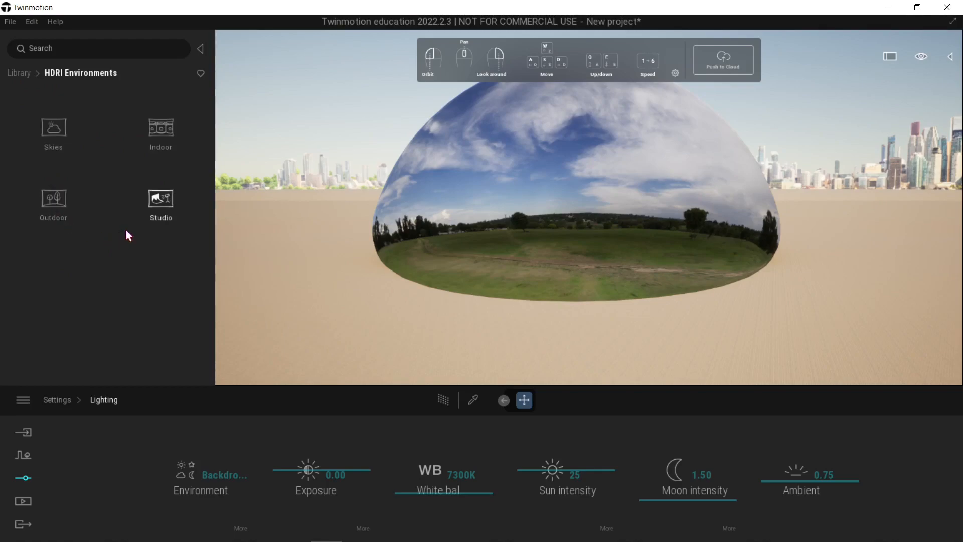
mouse_move(59, 205)
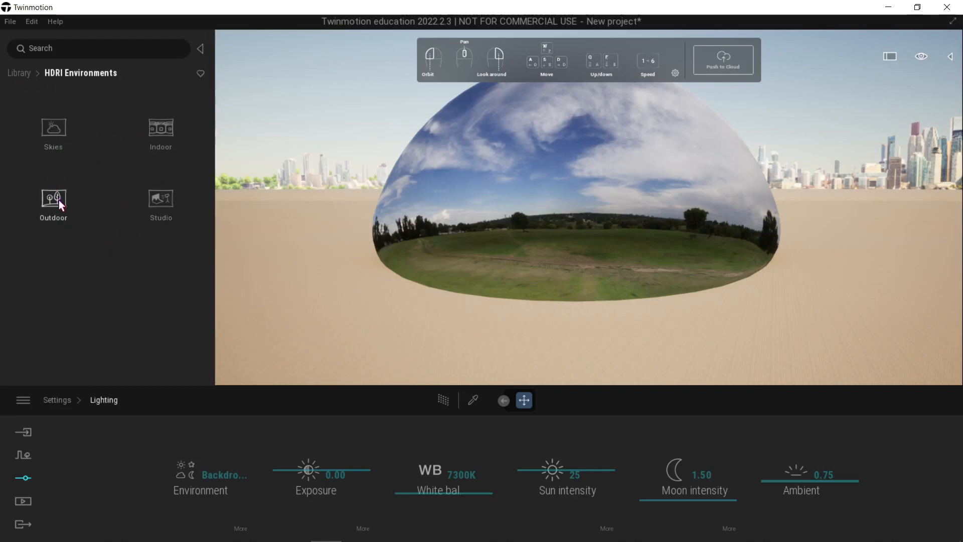
mouse_move(59, 201)
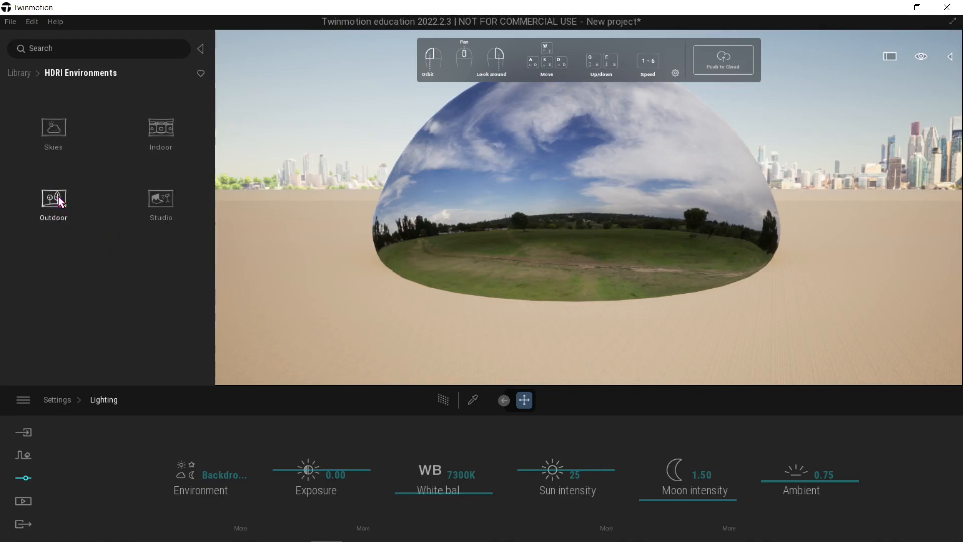
mouse_move(156, 201)
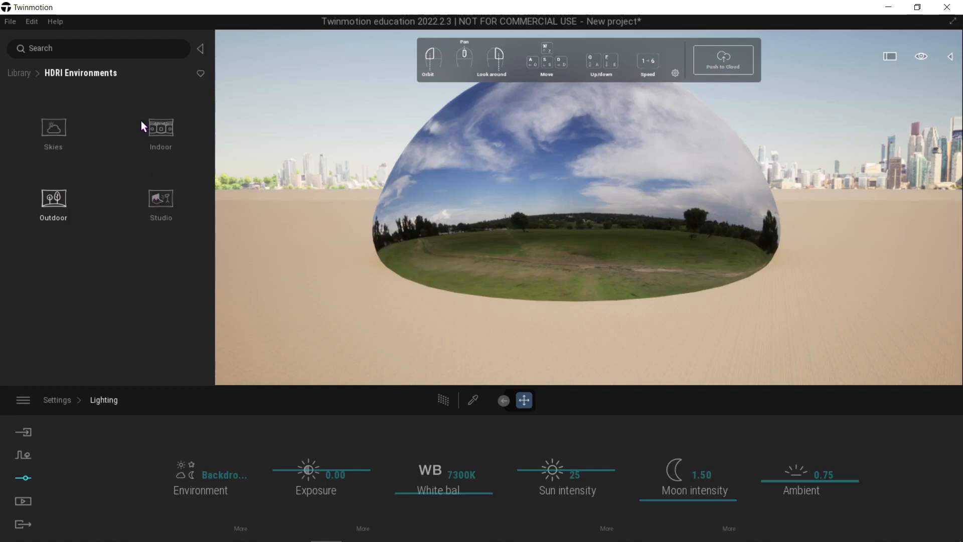
click(53, 198)
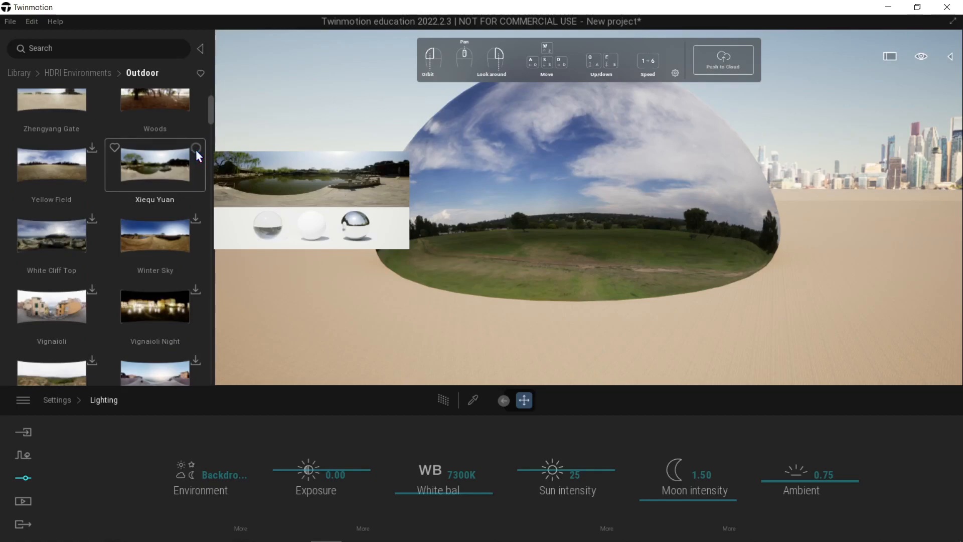
mouse_move(202, 146)
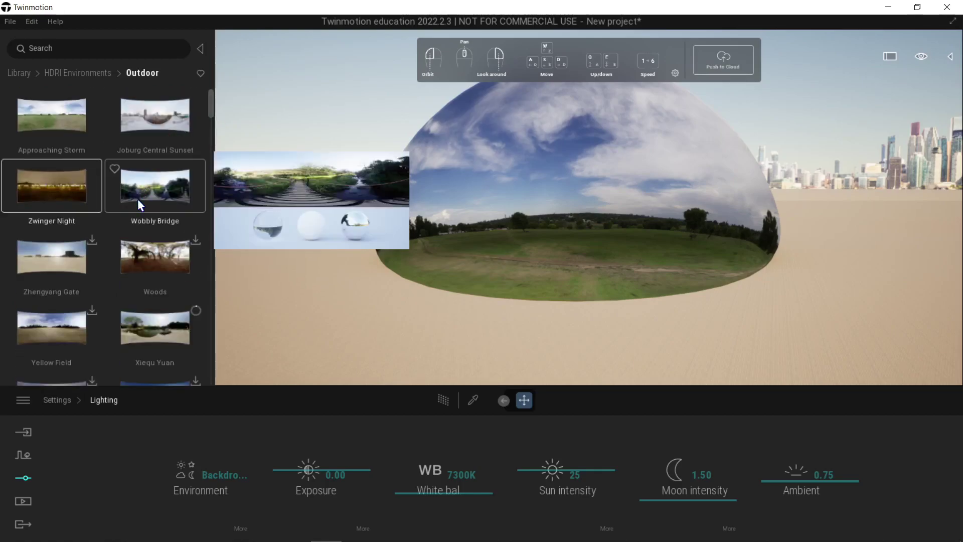
mouse_move(147, 196)
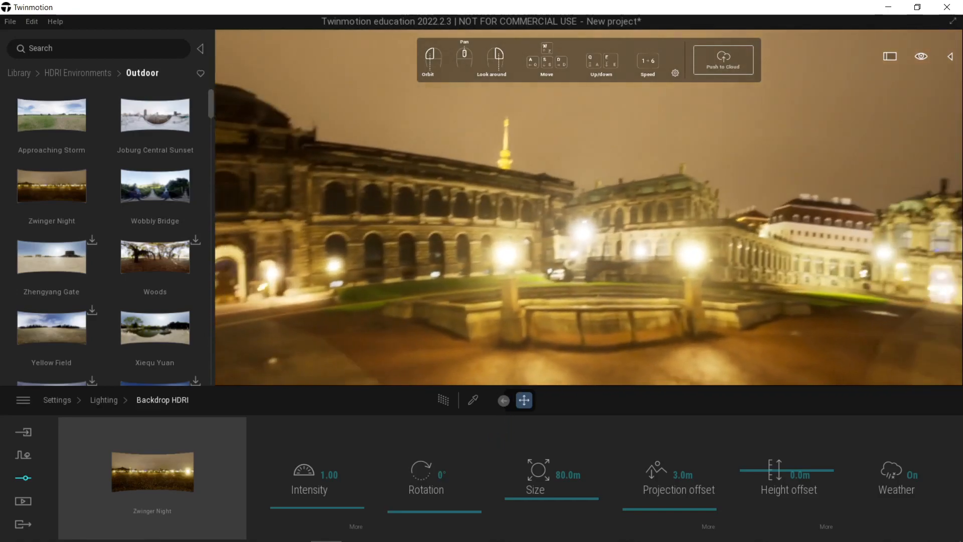
Step: Set the Zwinger Night backdrop to intensity 0.75, rotation 76°, and size about 95 m
drag(276, 481, 350, 481)
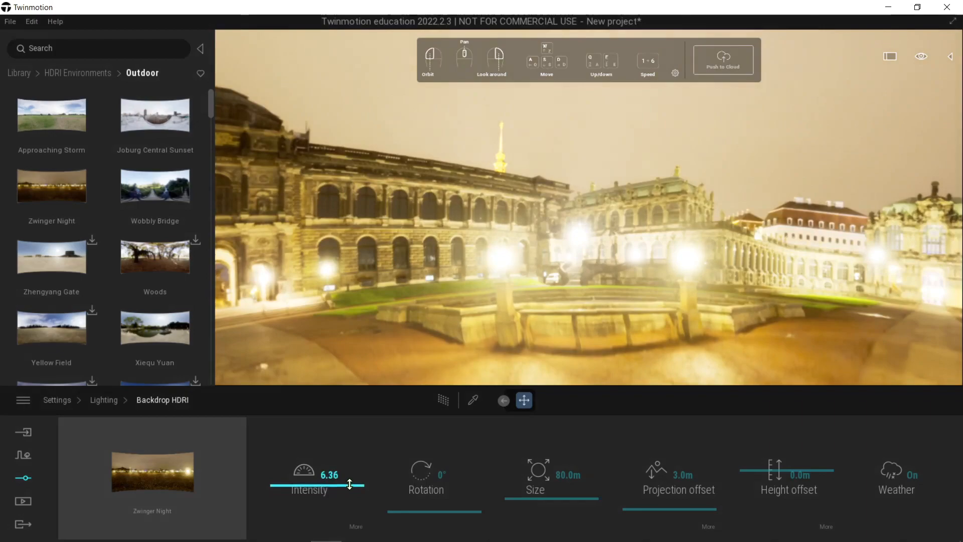
drag(349, 484, 352, 463)
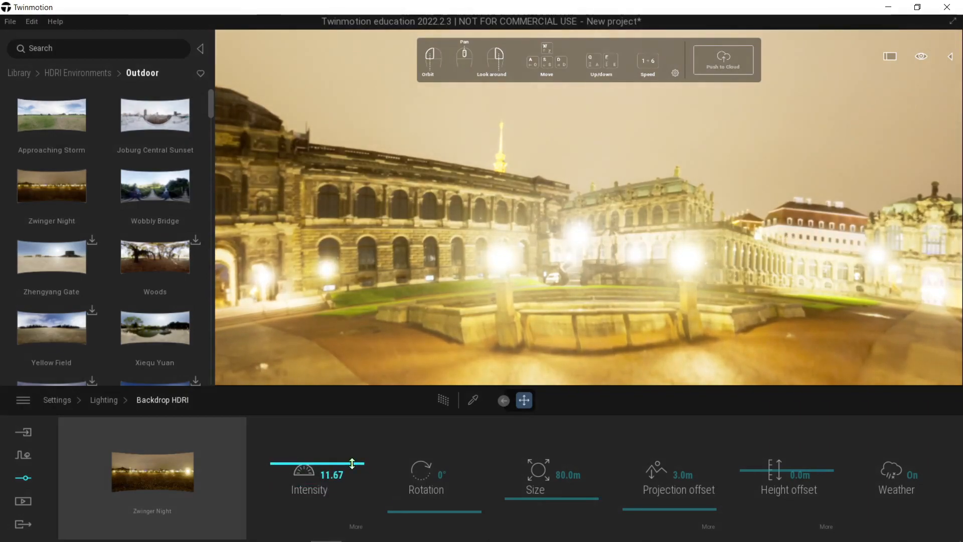
drag(353, 463, 356, 498)
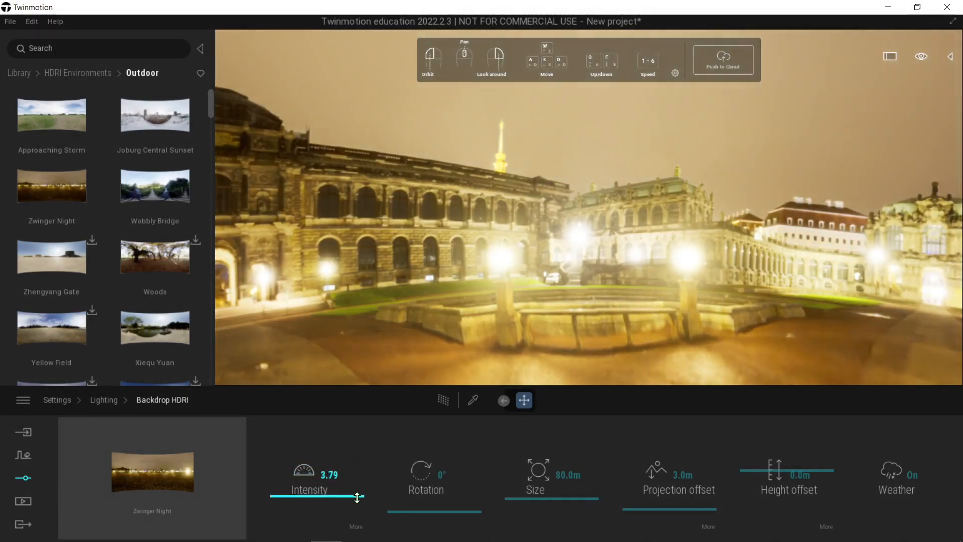
drag(356, 498, 295, 512)
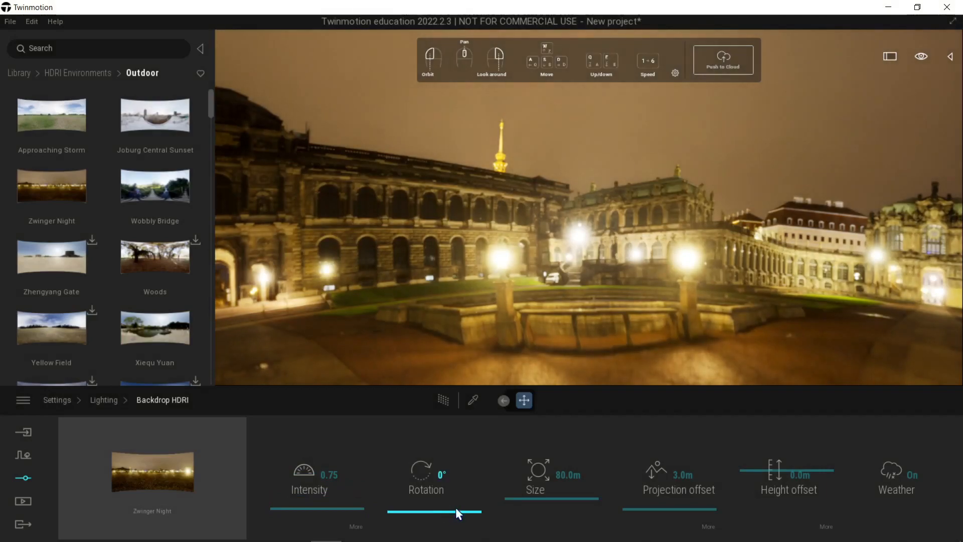
drag(455, 512, 462, 498)
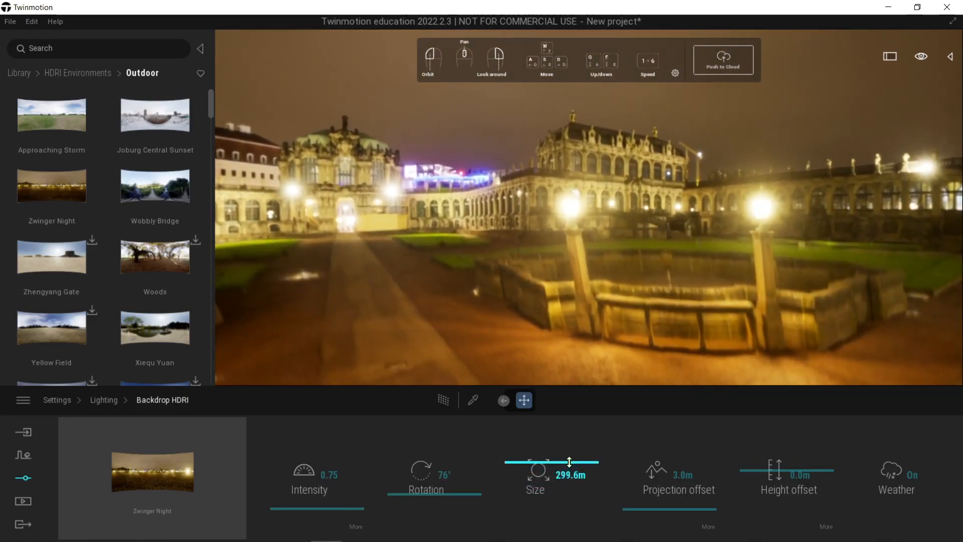
drag(569, 460, 576, 506)
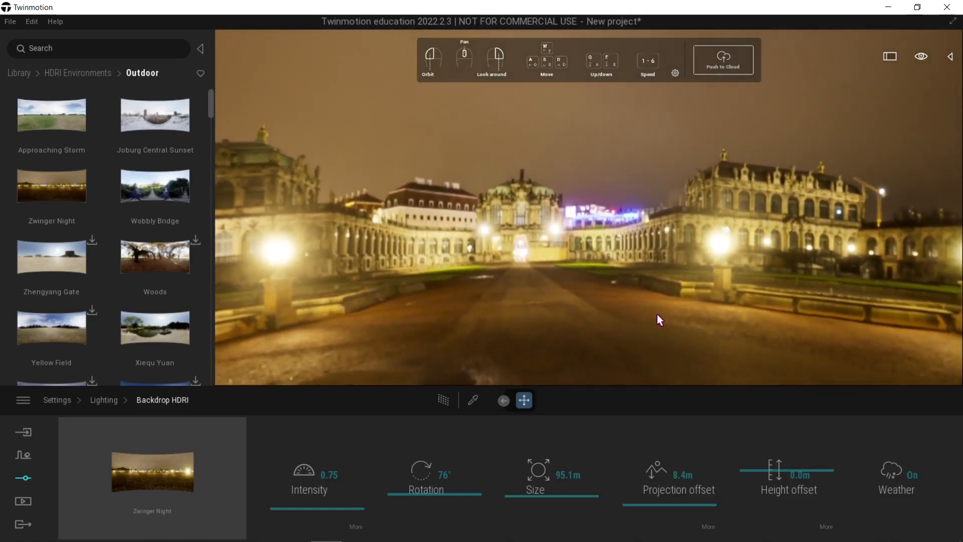
Step: Adjust the Zwinger Night backdrop's height offset slider to 0.3 m
drag(780, 474, 828, 478)
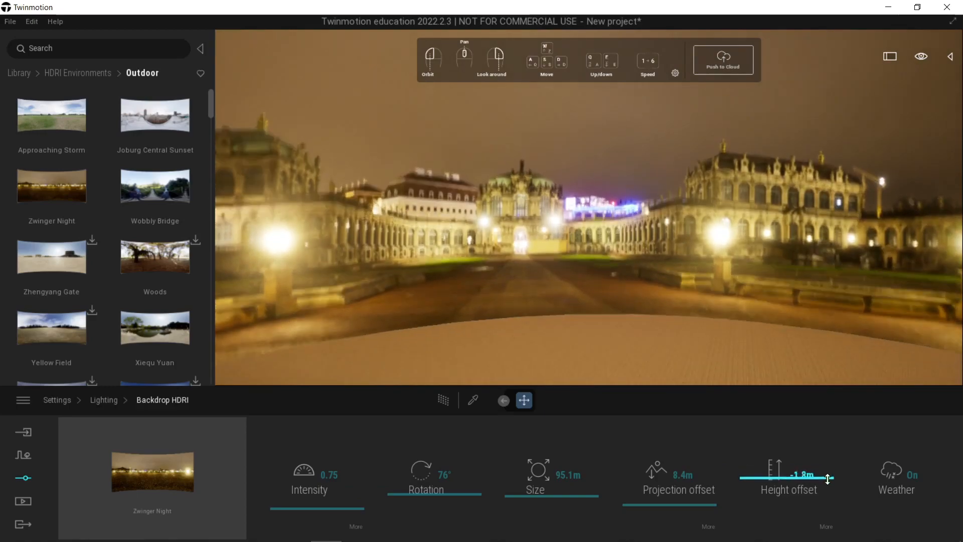
drag(828, 479, 834, 470)
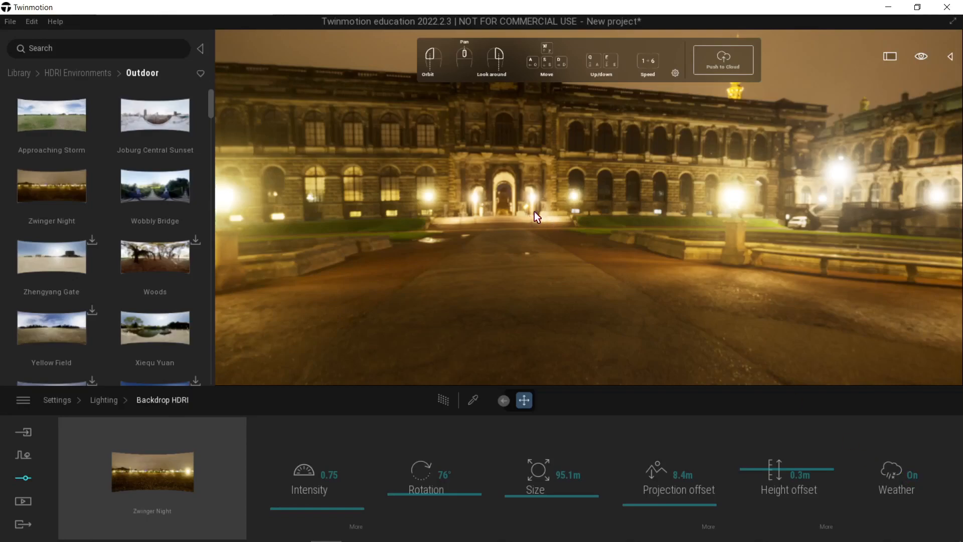
mouse_move(548, 223)
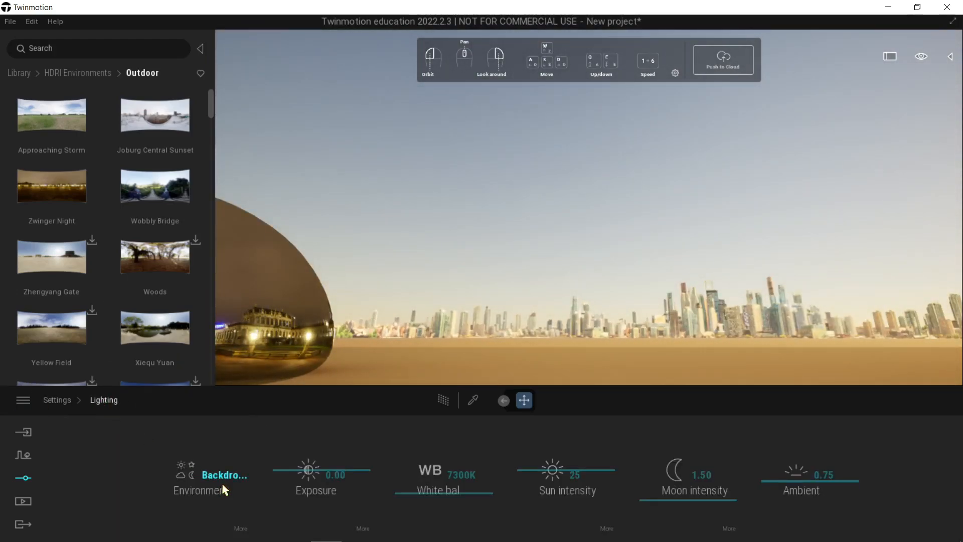
Step: Switch the lighting environment type from Backdrop HDRI to Sky Light HDRI
click(200, 475)
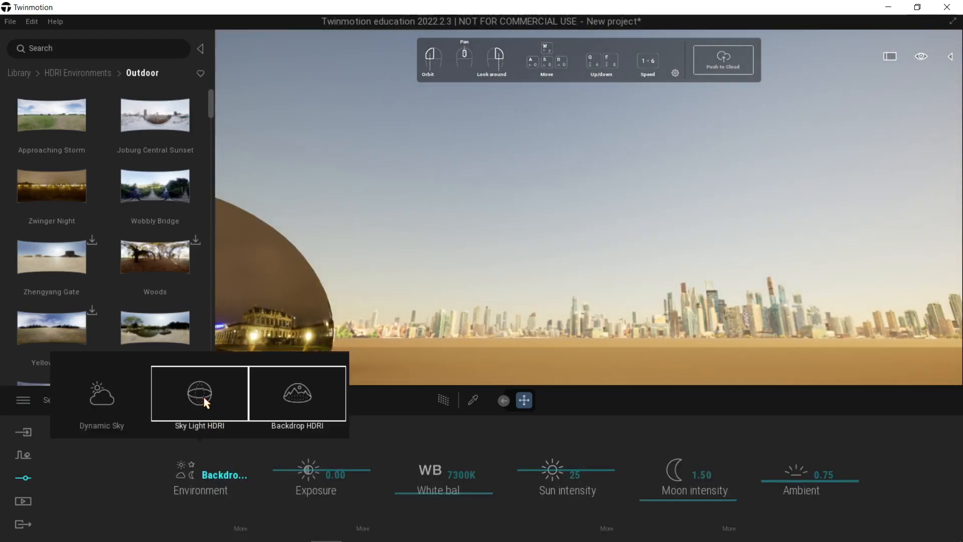
click(199, 394)
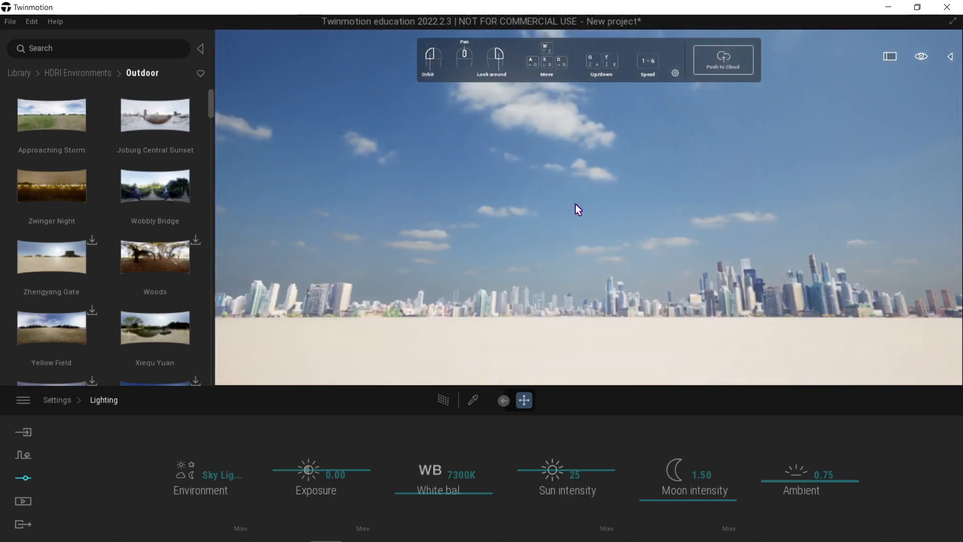
mouse_move(139, 189)
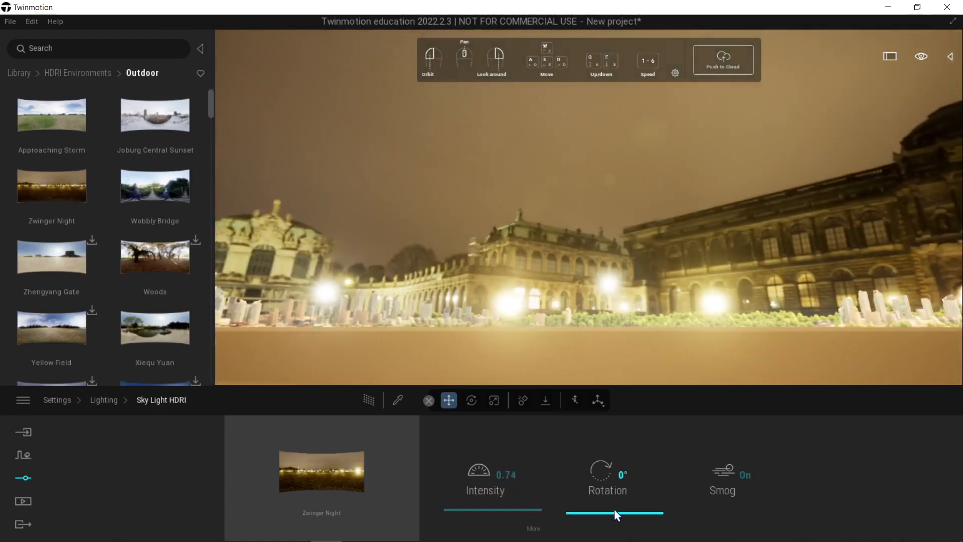
drag(618, 512, 645, 470)
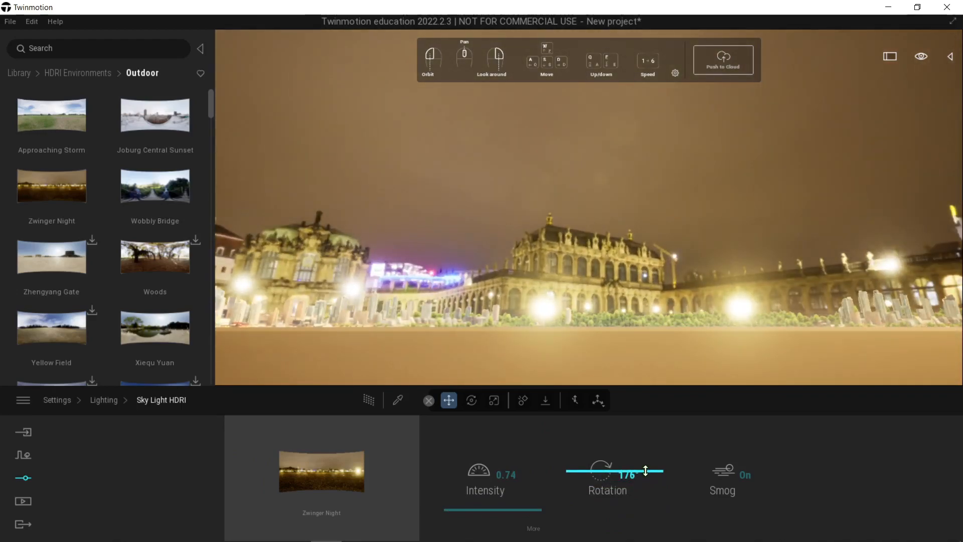
drag(646, 470, 645, 509)
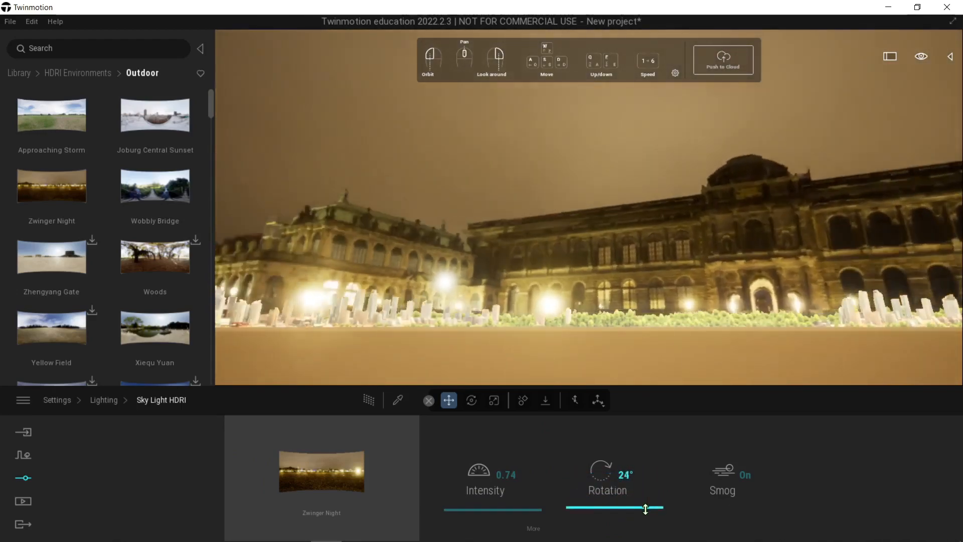
click(724, 470)
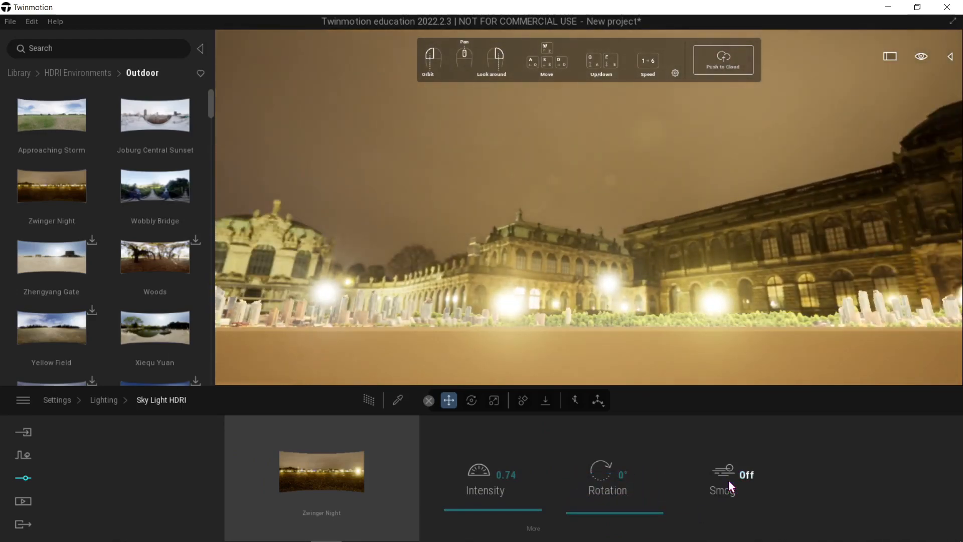
click(744, 474)
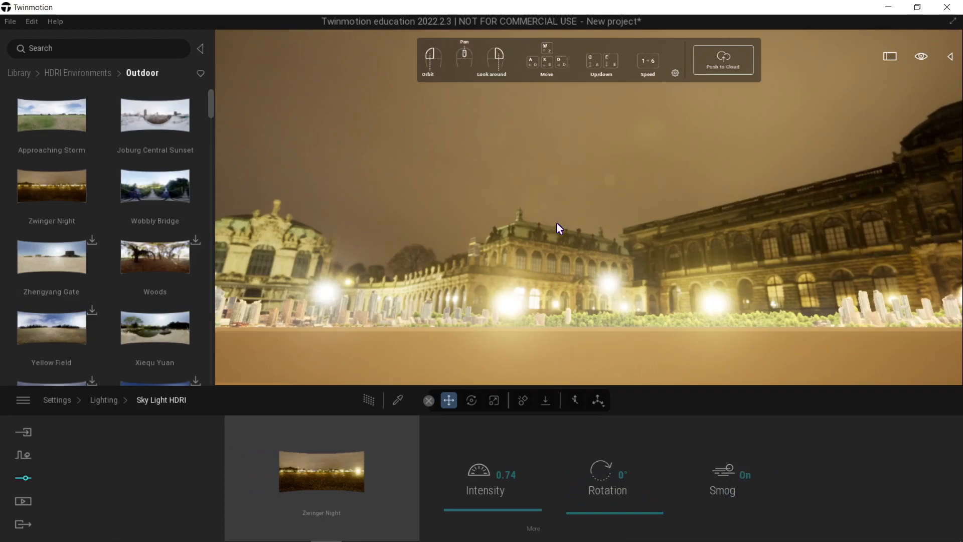
drag(559, 228, 550, 229)
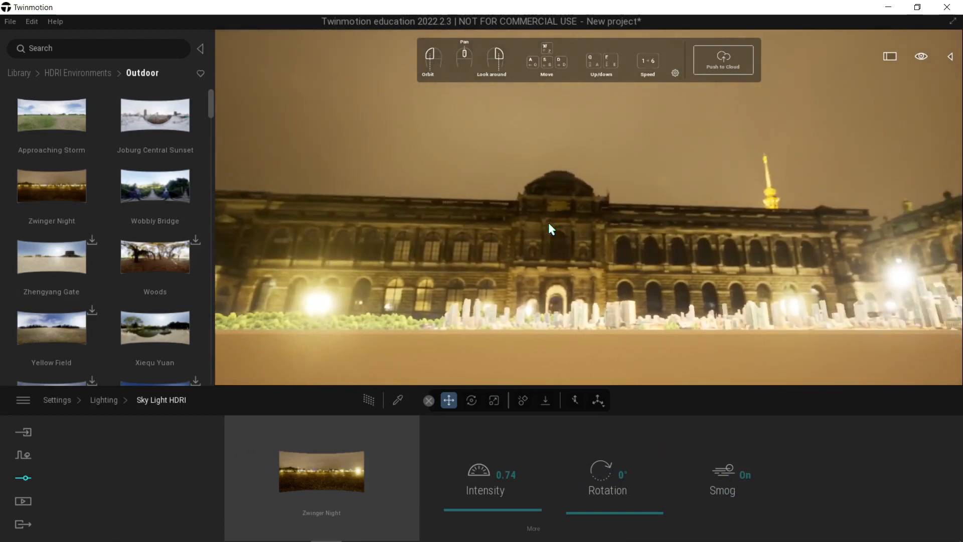